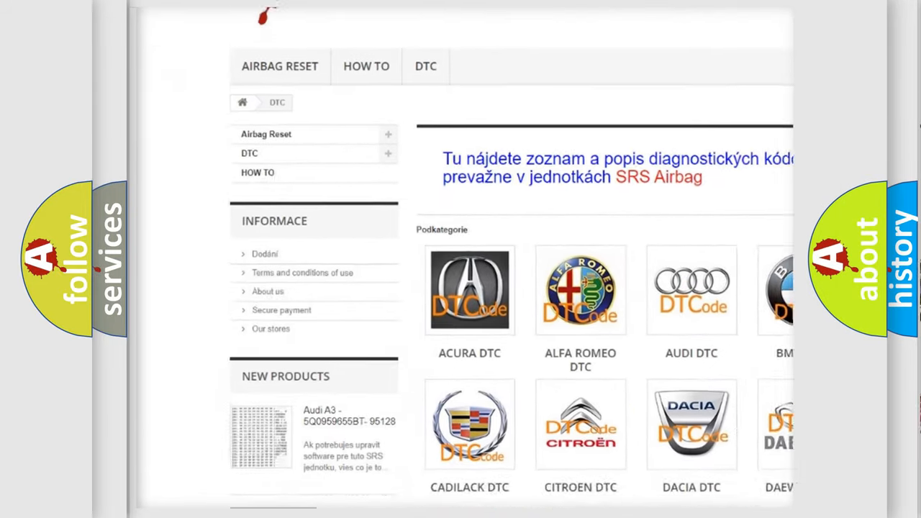
pyautogui.scroll(-3)
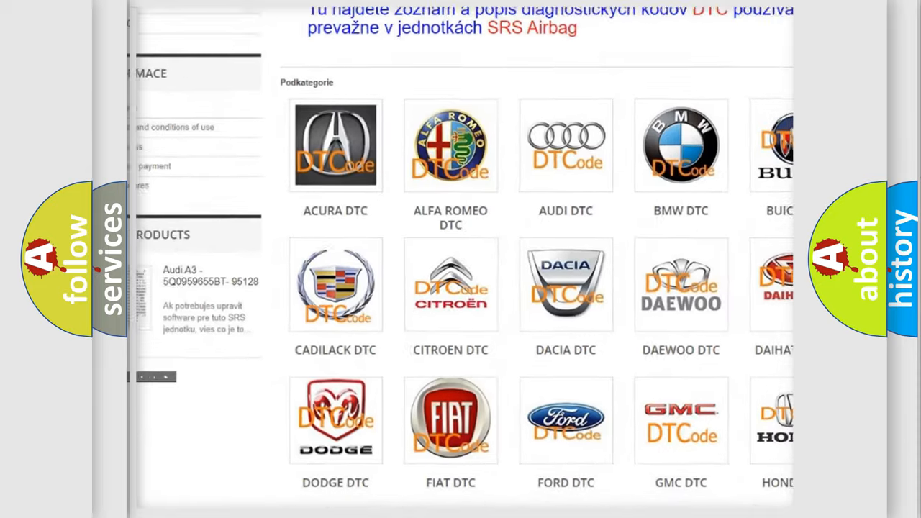
pyautogui.scroll(-3)
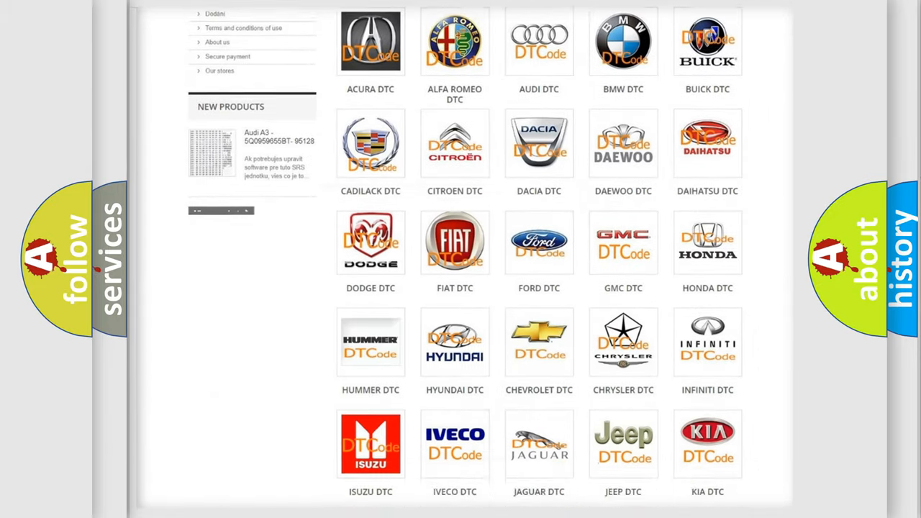
pyautogui.scroll(-3)
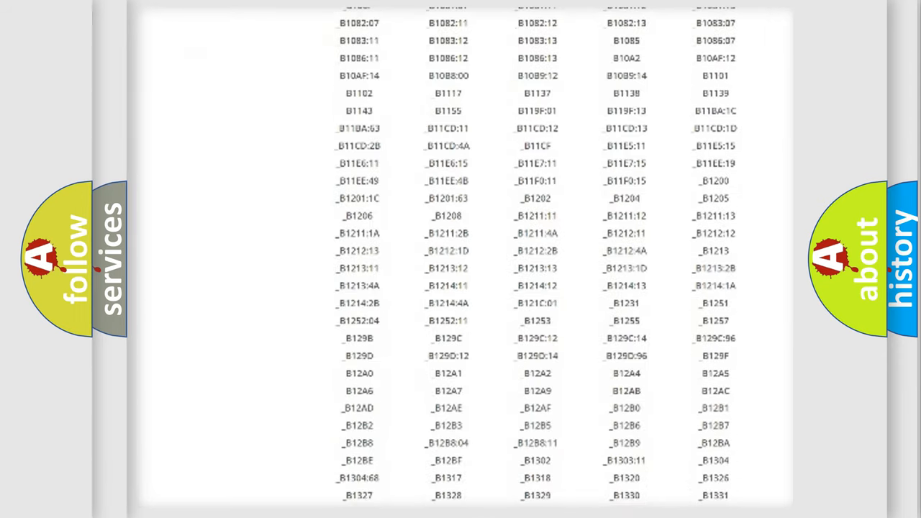
pyautogui.scroll(-3)
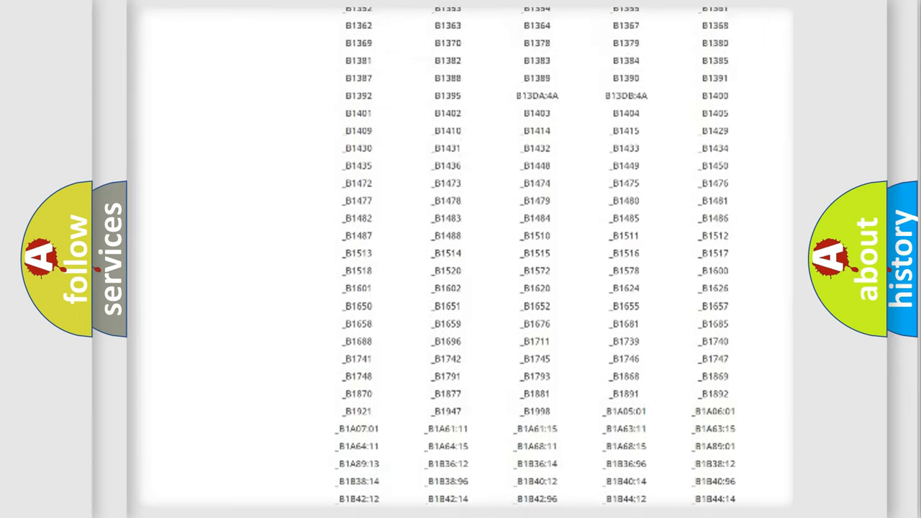